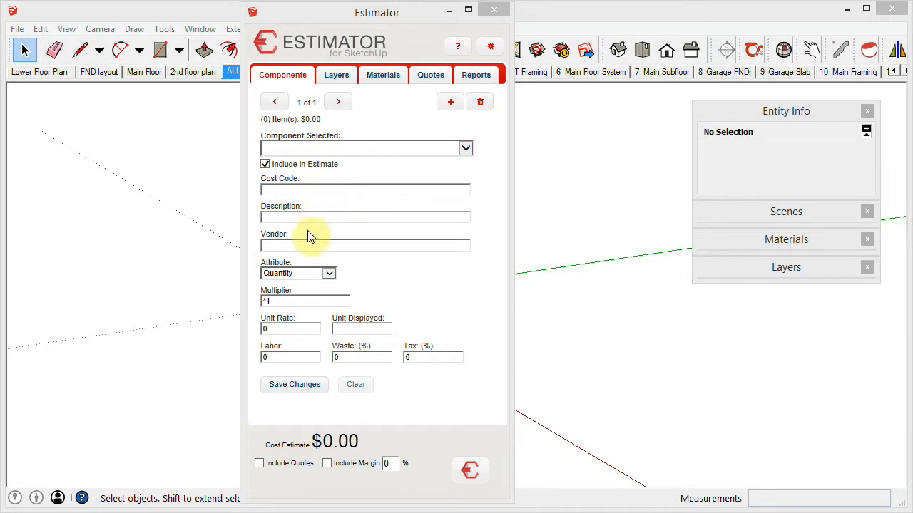
pyautogui.moveTo(380, 334)
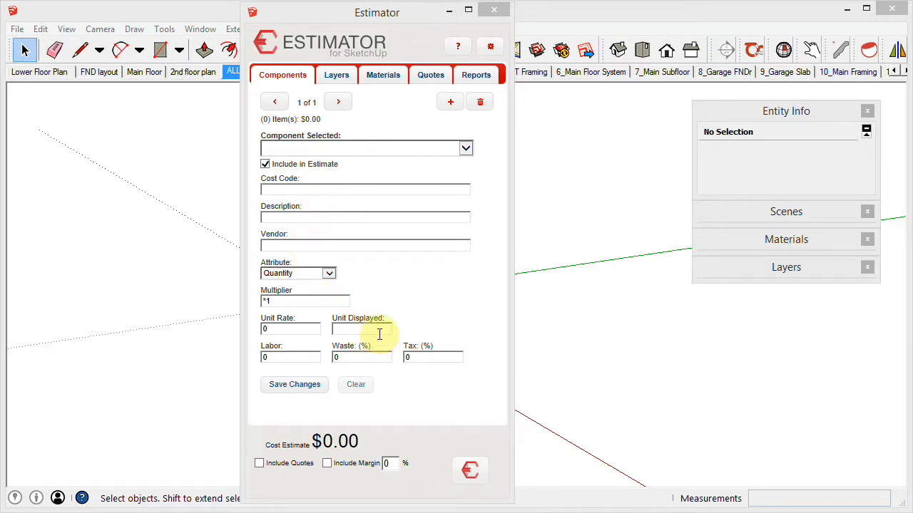
pyautogui.moveTo(420, 316)
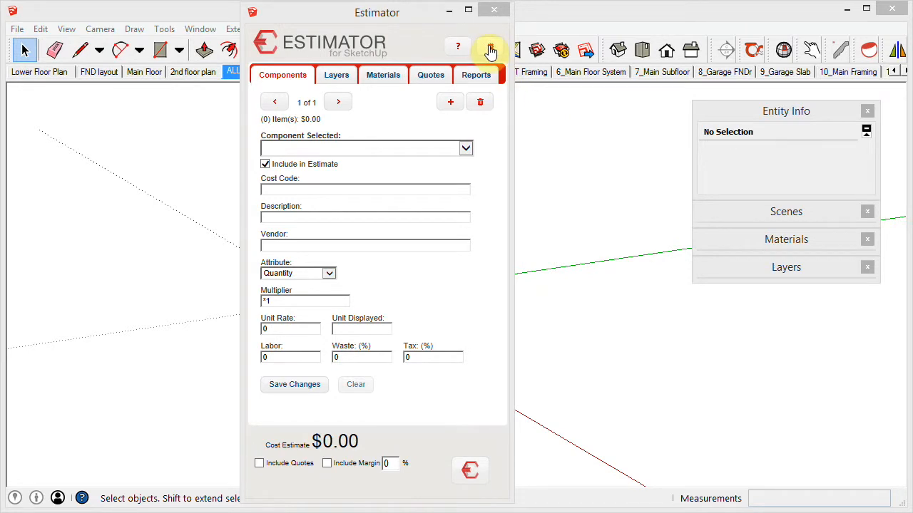
# In Estimator User Settings, browse the costCodes folder and keep NAHB.csv as the cost code file
pyautogui.click(490, 45)
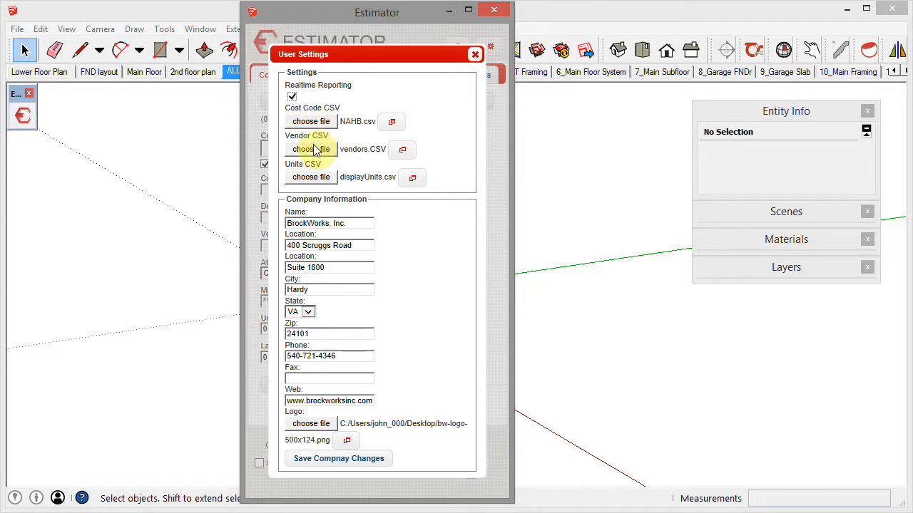
pyautogui.moveTo(314, 135)
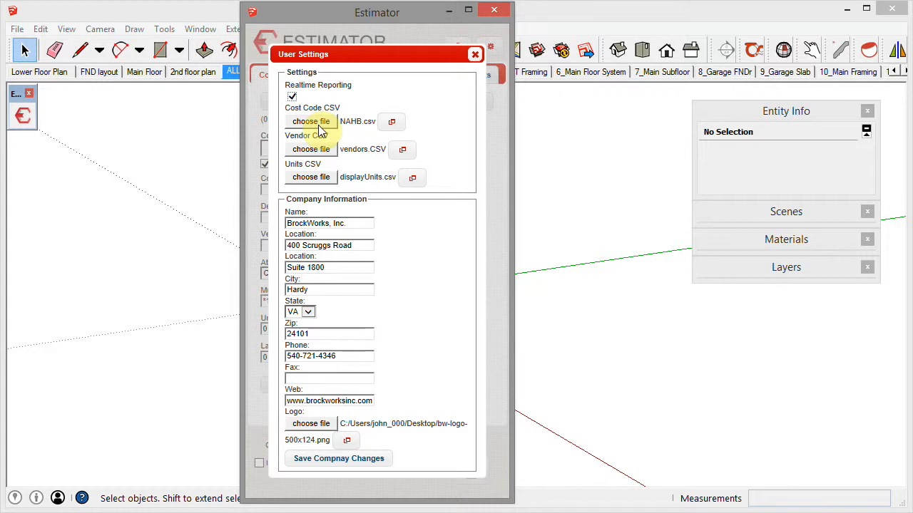
pyautogui.moveTo(349, 121)
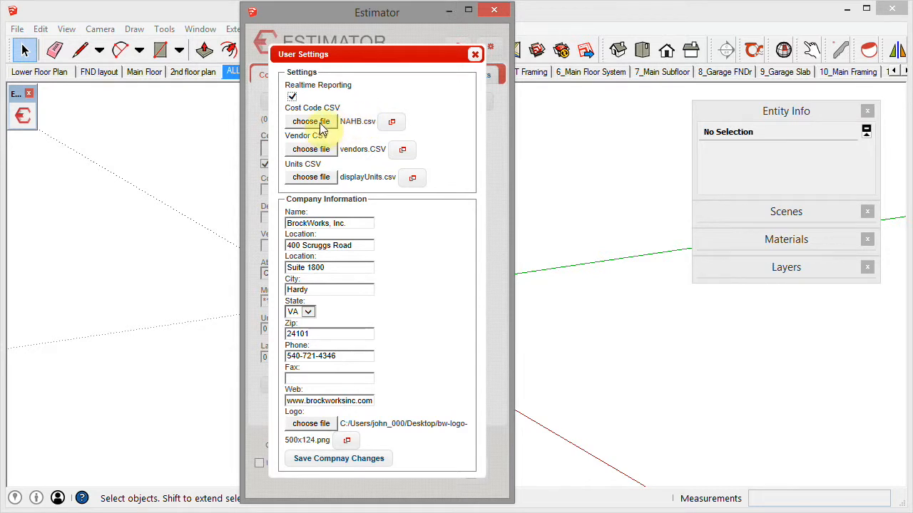
pyautogui.click(311, 122)
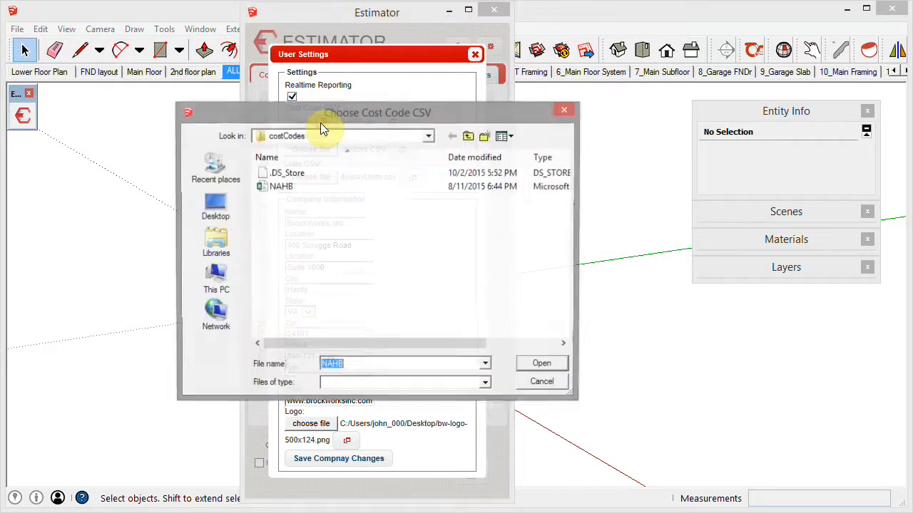
pyautogui.click(280, 186)
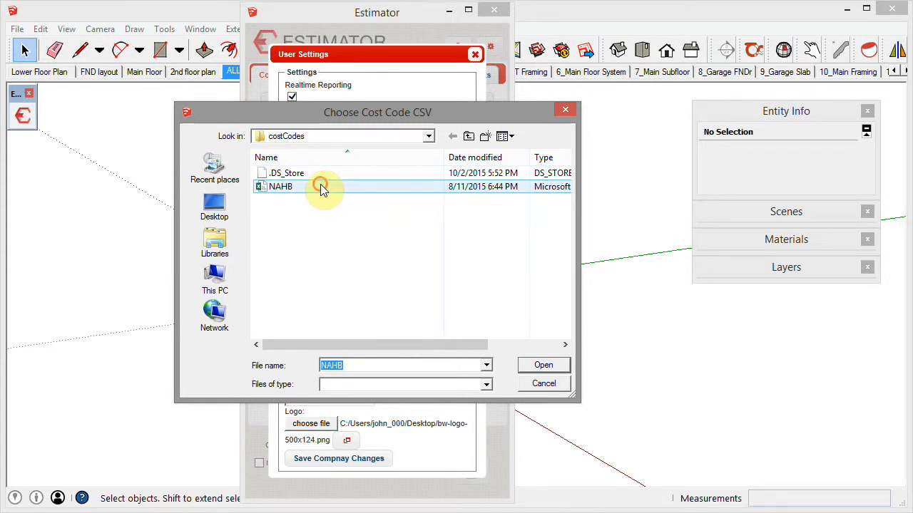
pyautogui.click(543, 365)
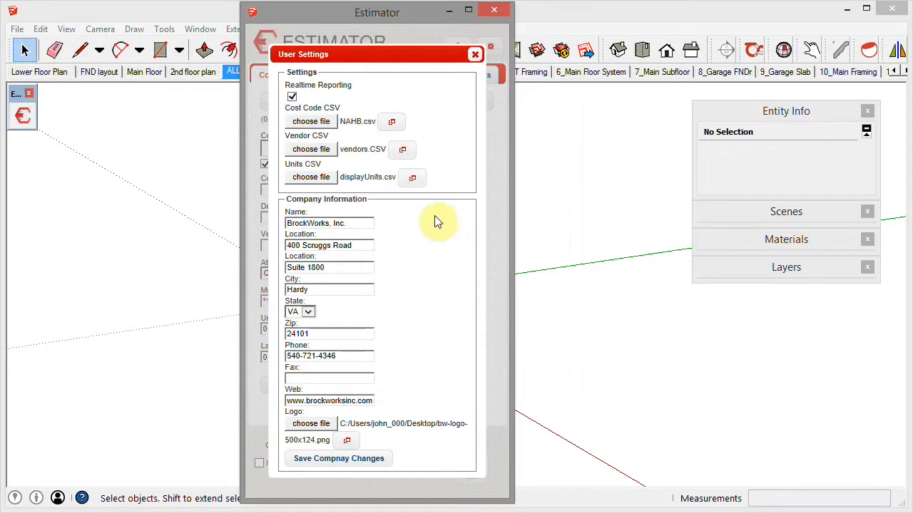
pyautogui.moveTo(391, 121)
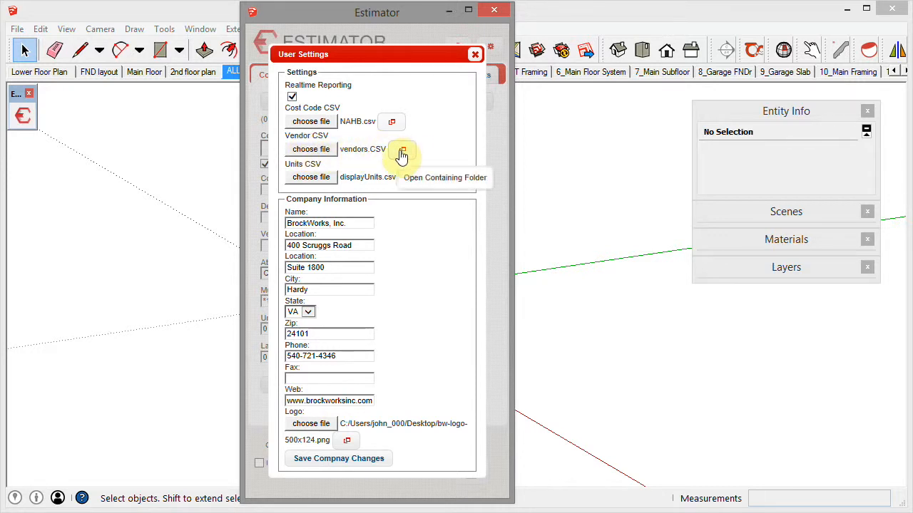
# Open the vendors and units containing folders, then load displayUnits in Excel
pyautogui.click(402, 149)
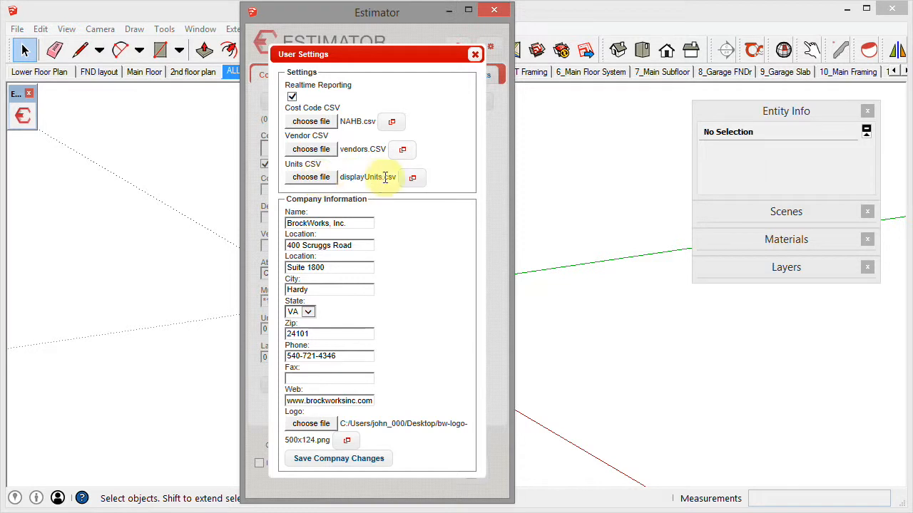
pyautogui.moveTo(411, 176)
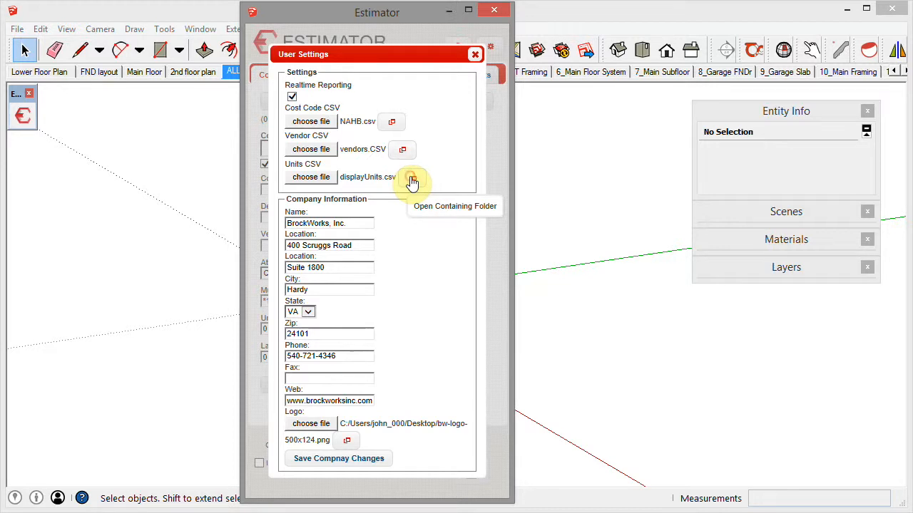
pyautogui.click(411, 179)
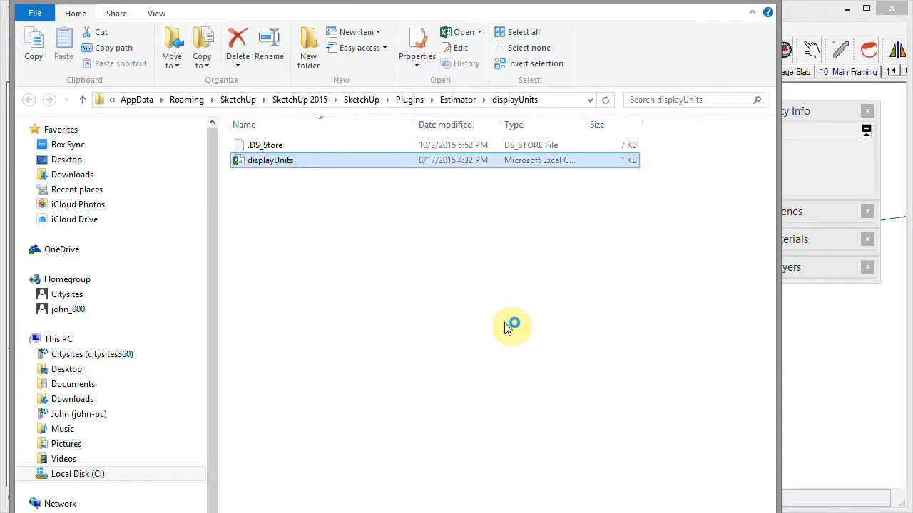
pyautogui.doubleClick(270, 160)
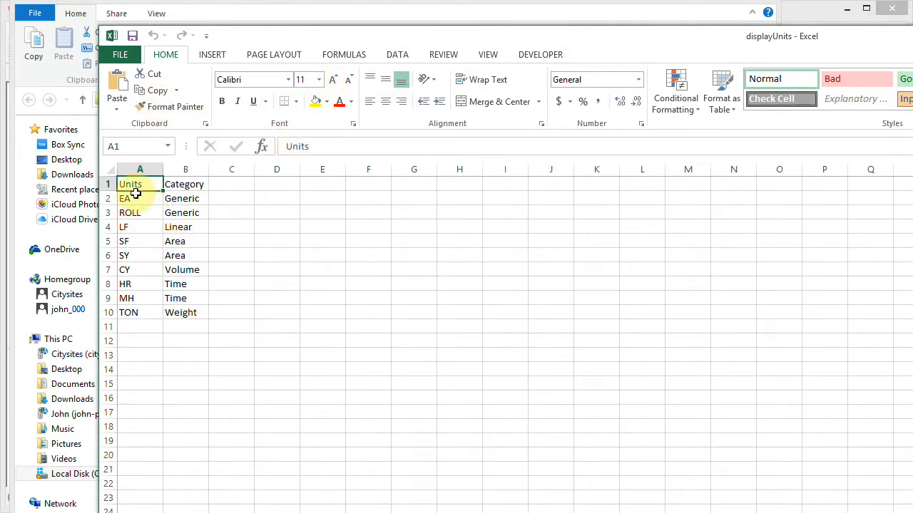
pyautogui.moveTo(136, 313)
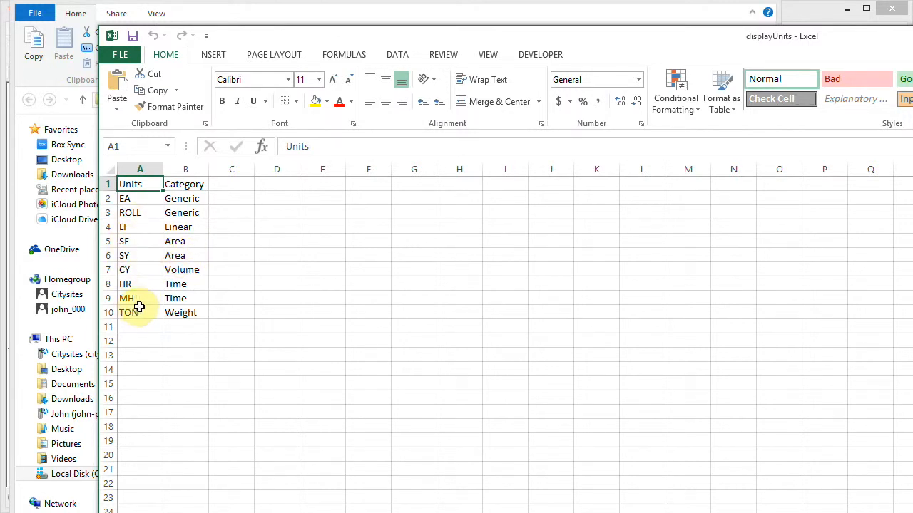
pyautogui.moveTo(156, 274)
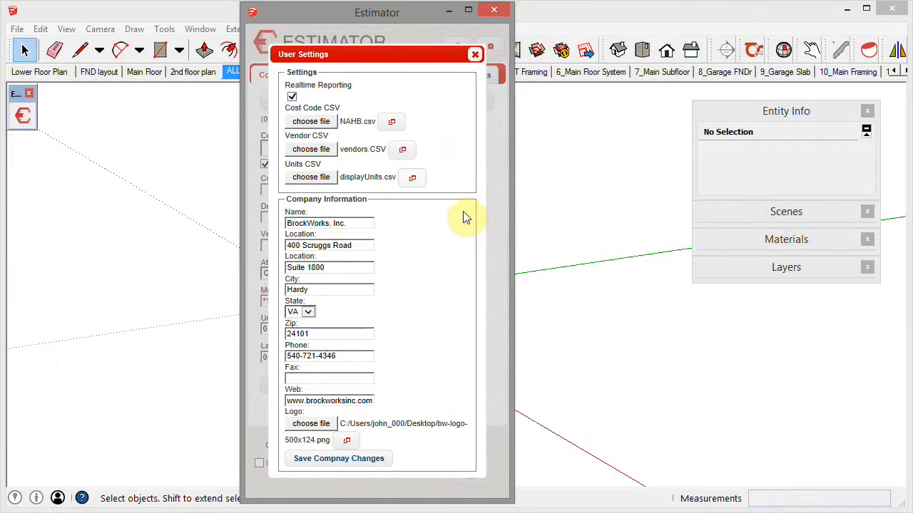
pyautogui.moveTo(616, 314)
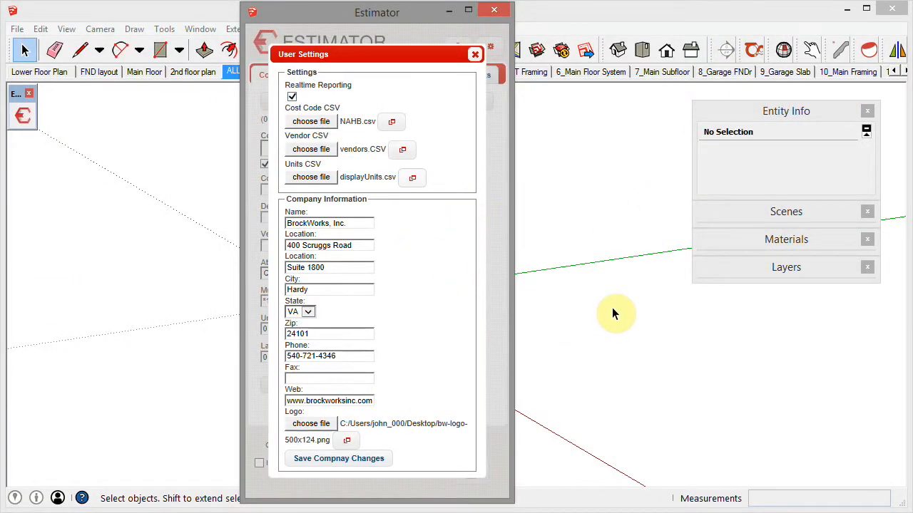